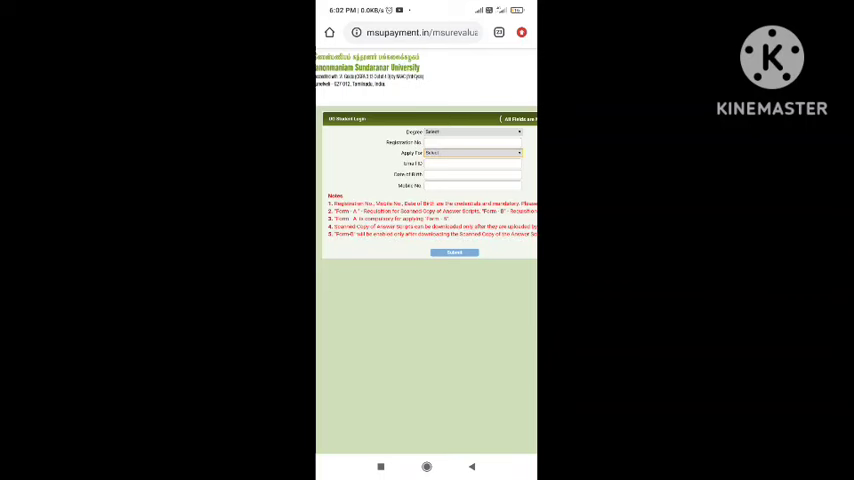
Focus the ID field below the Apply For dropdown on the msupayment student login form.
{"action": "left_click", "coordinate": [473, 163]}
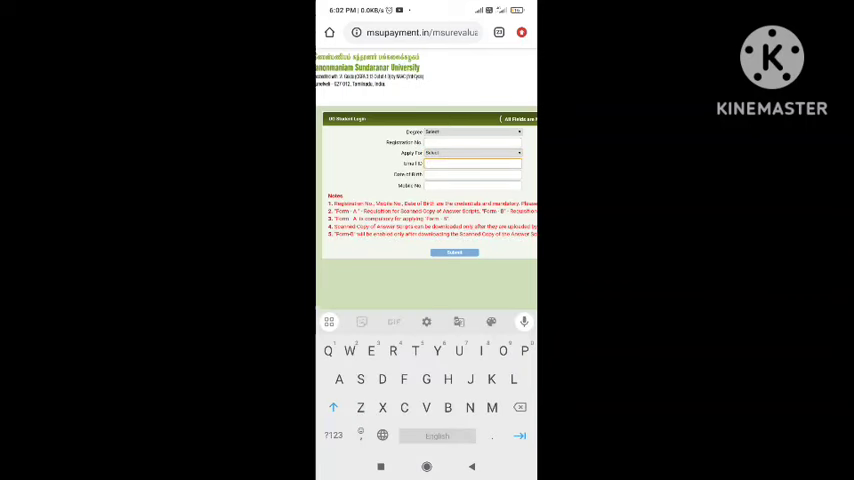